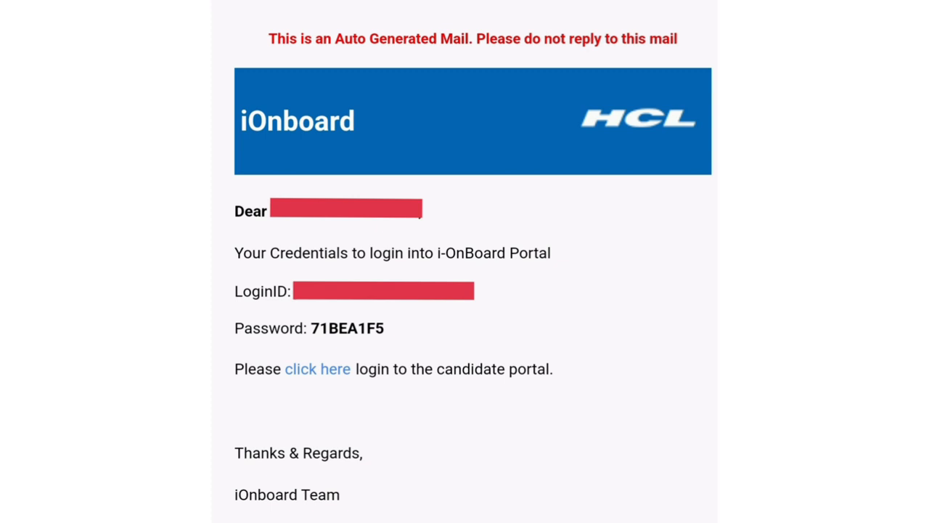
Follow the 'click here' link in the iOnboard credentials email to reach the candidate portal
{"action": "left_click", "coordinate": [317, 369]}
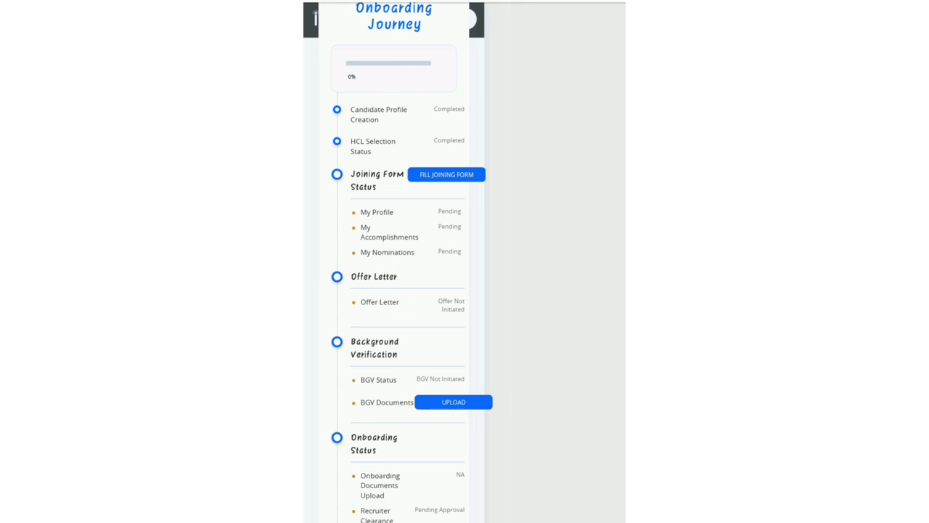